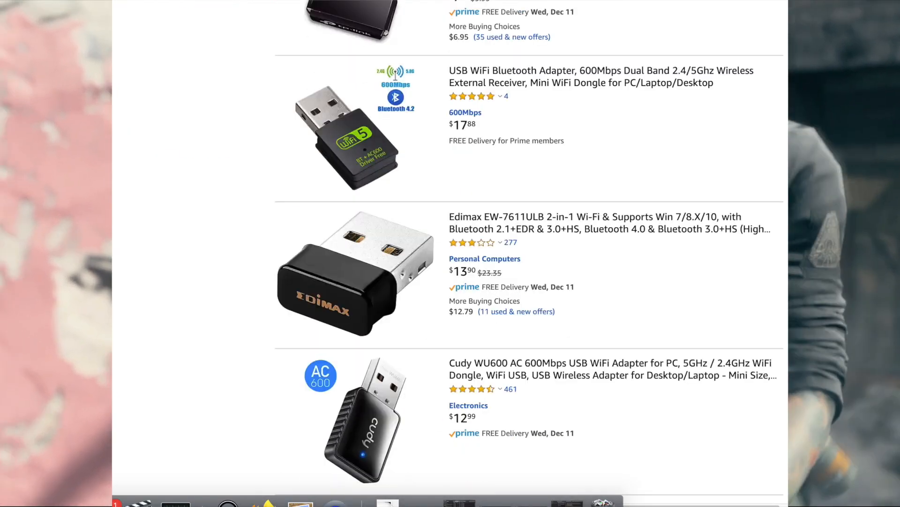
Step: Disable the NVIDIA GeForce GTX 1050 Ti display adapter
scroll(down, 3)
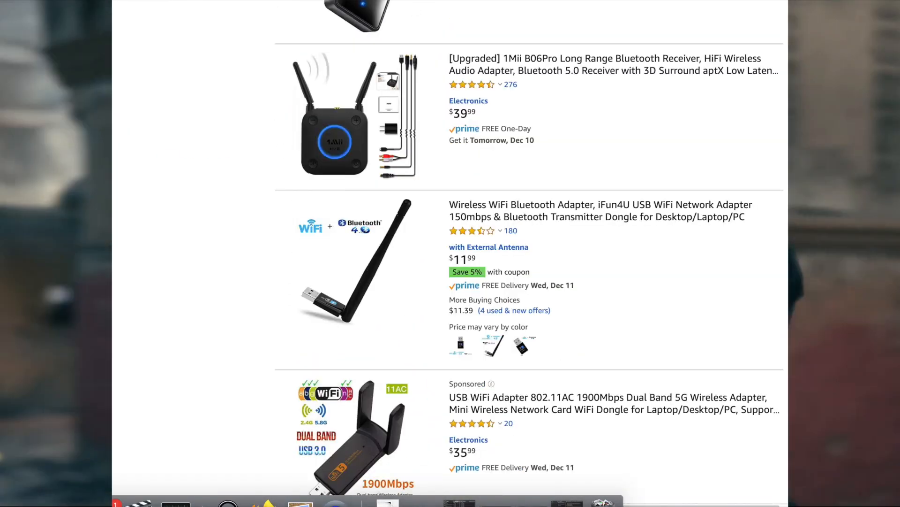
scroll(down, 3)
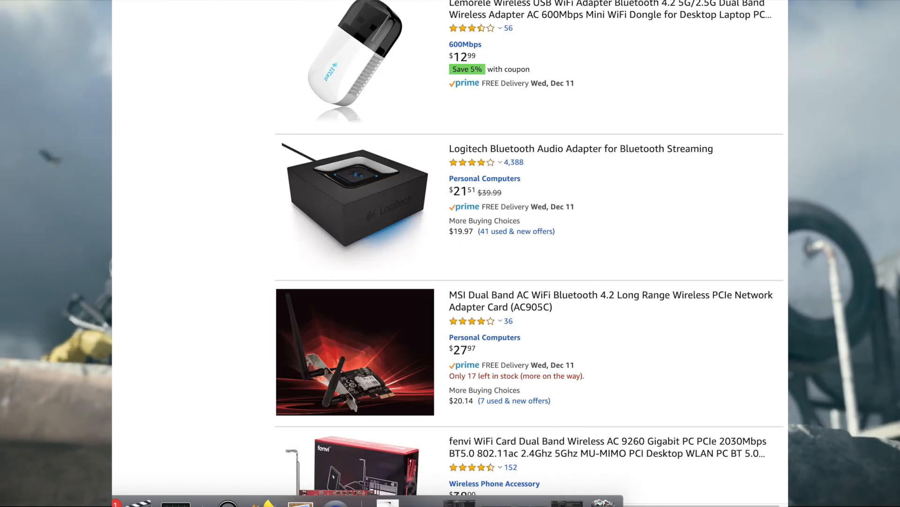
scroll(down, 3)
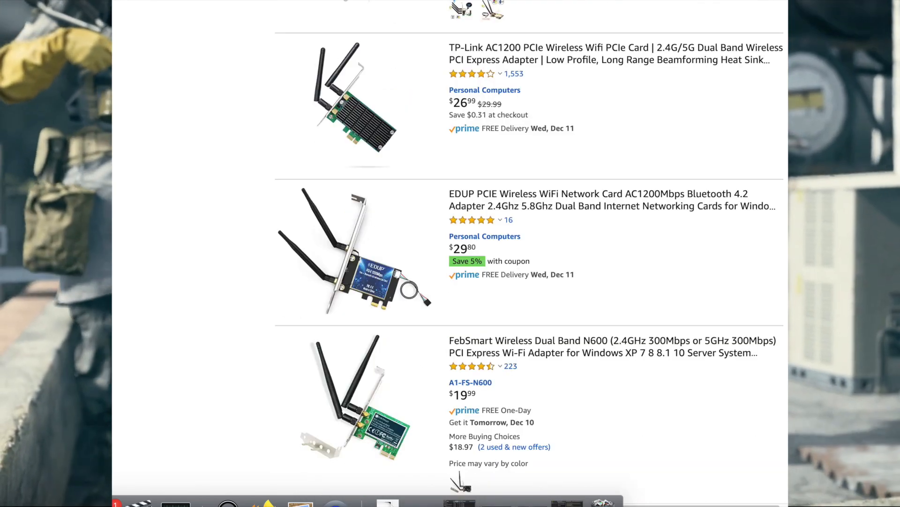
scroll(down, 3)
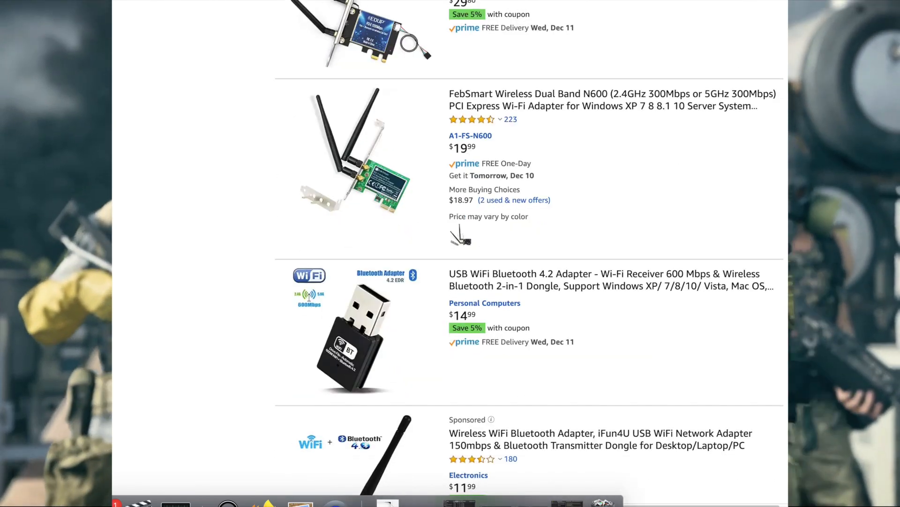
scroll(down, 3)
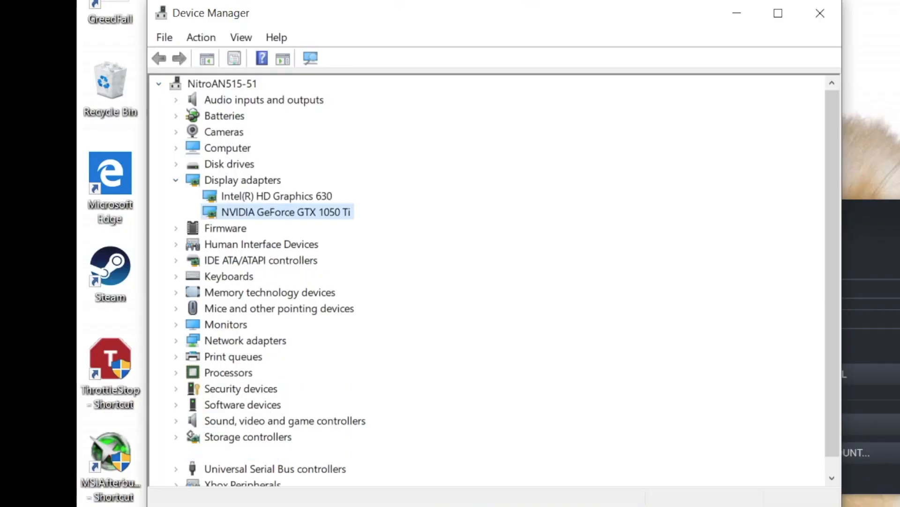
right_click(285, 211)
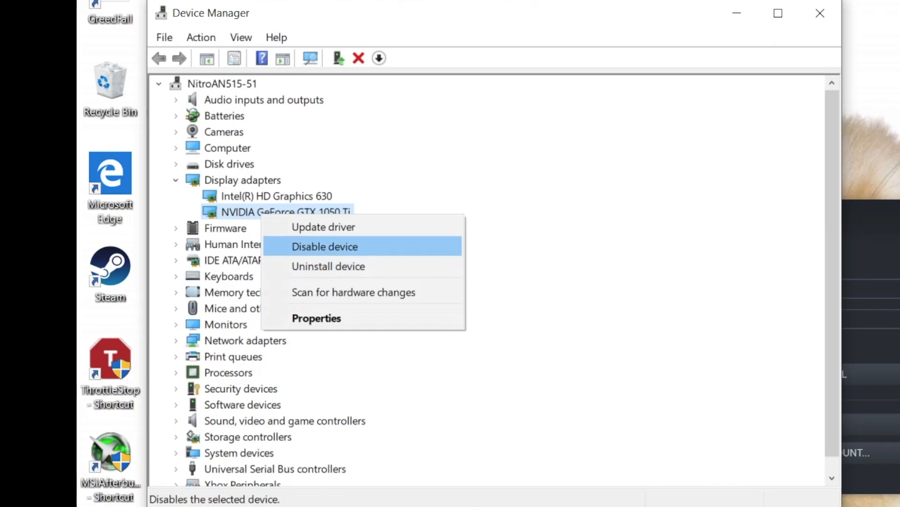
click(325, 247)
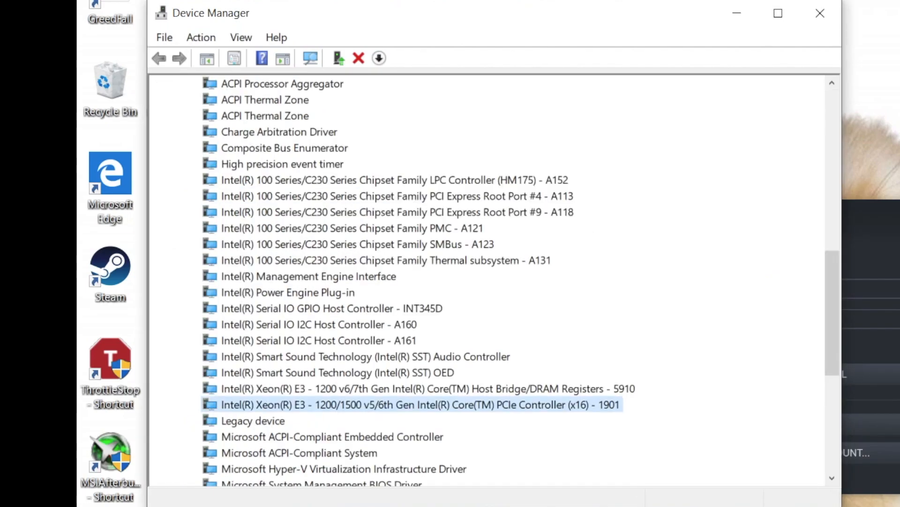
Step: Disable the PCIe Controller (x16) - 1901 system device and confirm
right_click(419, 405)
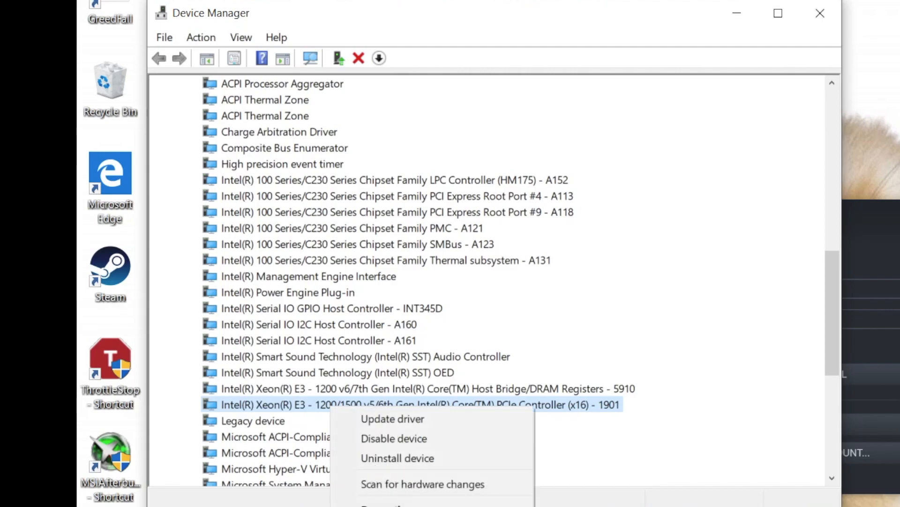
click(393, 439)
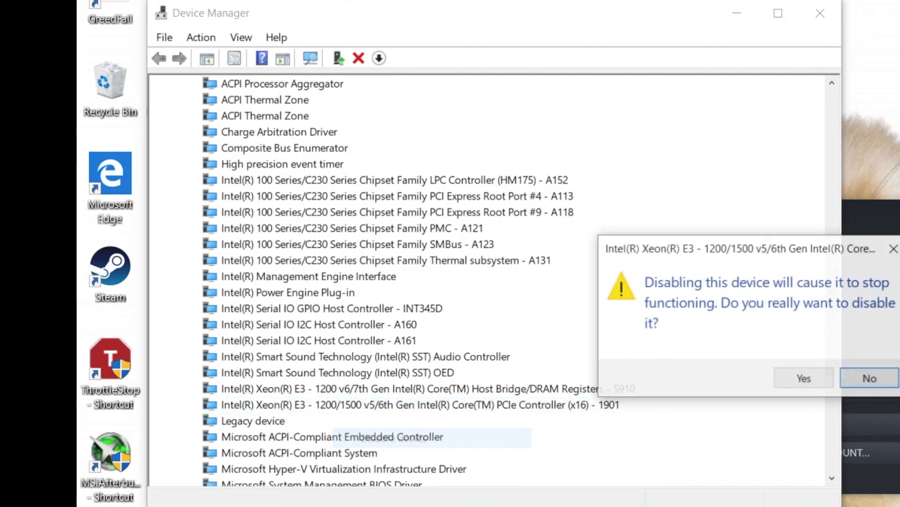
click(868, 378)
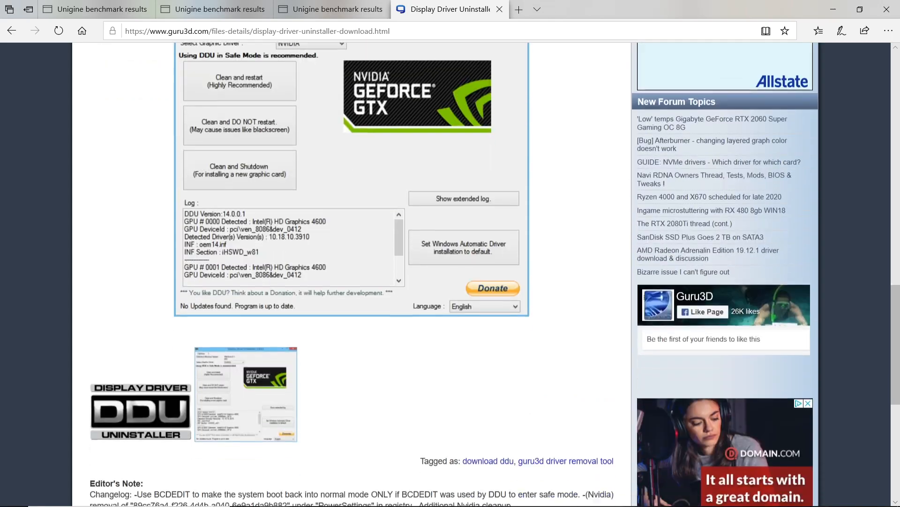
Step: Scroll through the Guru3D Display Driver Uninstaller download page
scroll(down, 3)
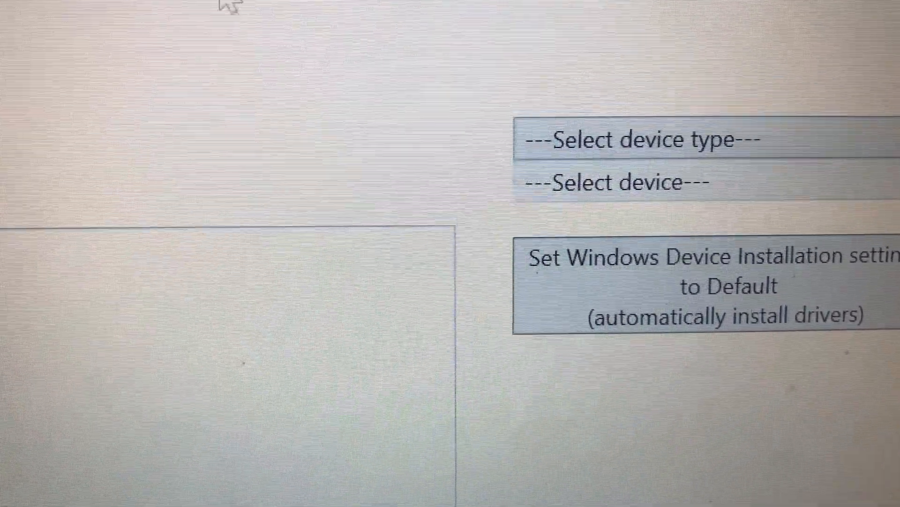
Step: With GPU as the device type, run 'Clean and shutdown' for installing a new graphics card
click(654, 140)
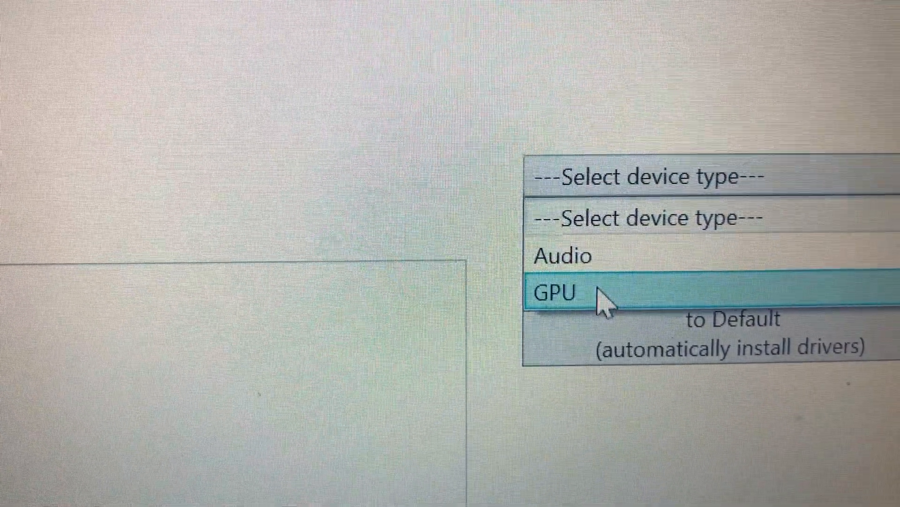
click(554, 292)
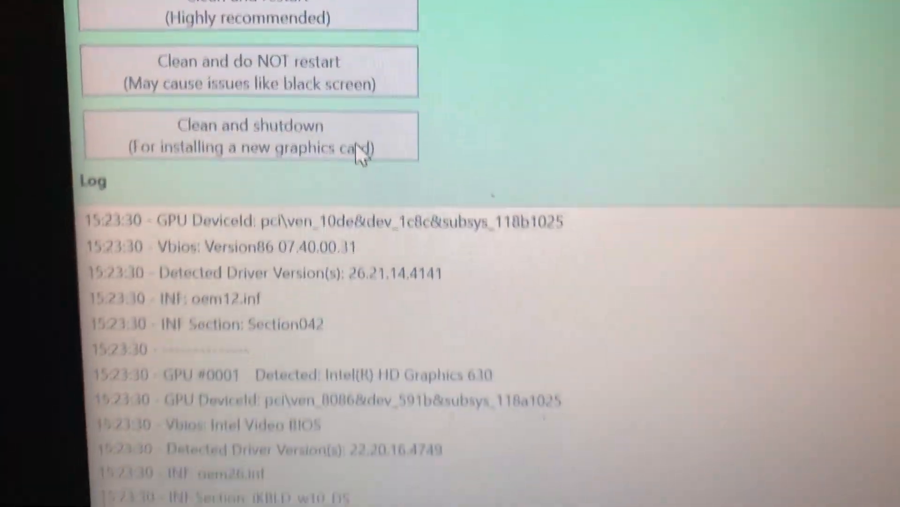
click(249, 136)
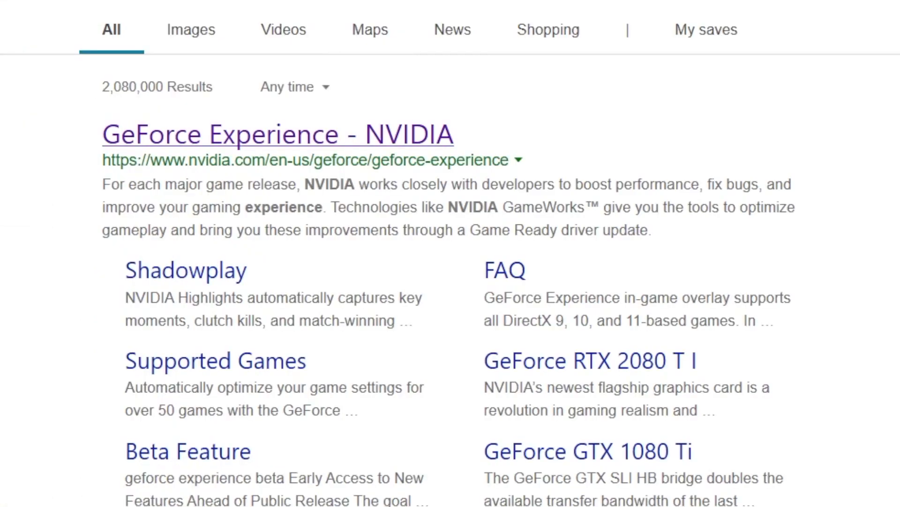
Step: Open the 'GeForce Experience - NVIDIA' search result
click(277, 135)
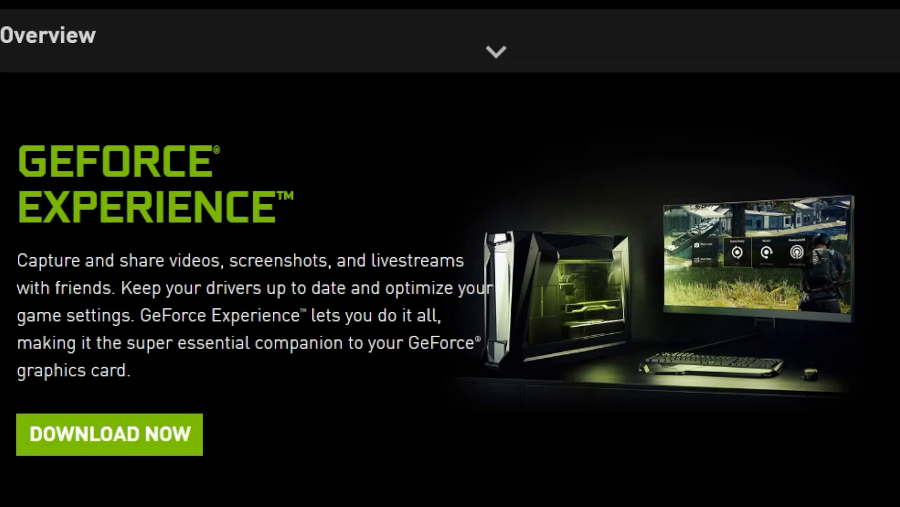
Step: Start the GeForce Experience download via DOWNLOAD NOW
click(109, 434)
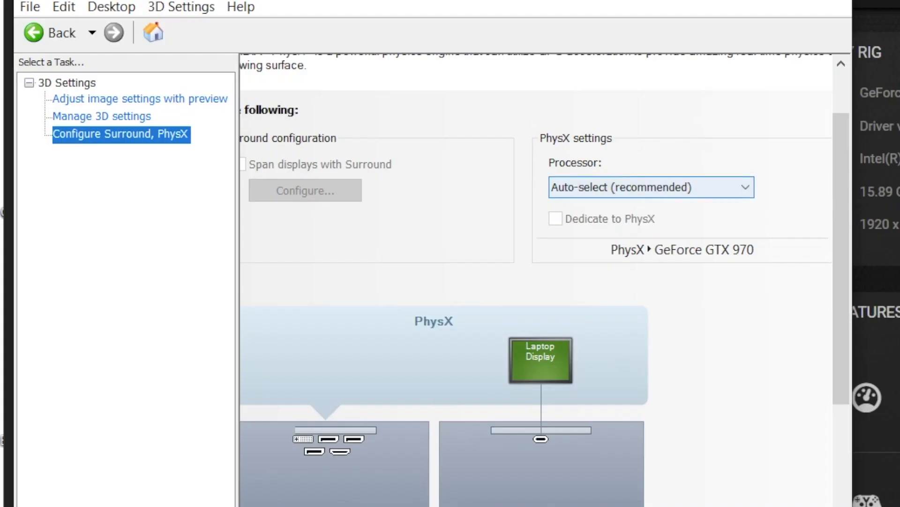
Step: Set the PhysX processor to GeForce GTX 970 with Dedicate to PhysX checked
click(651, 188)
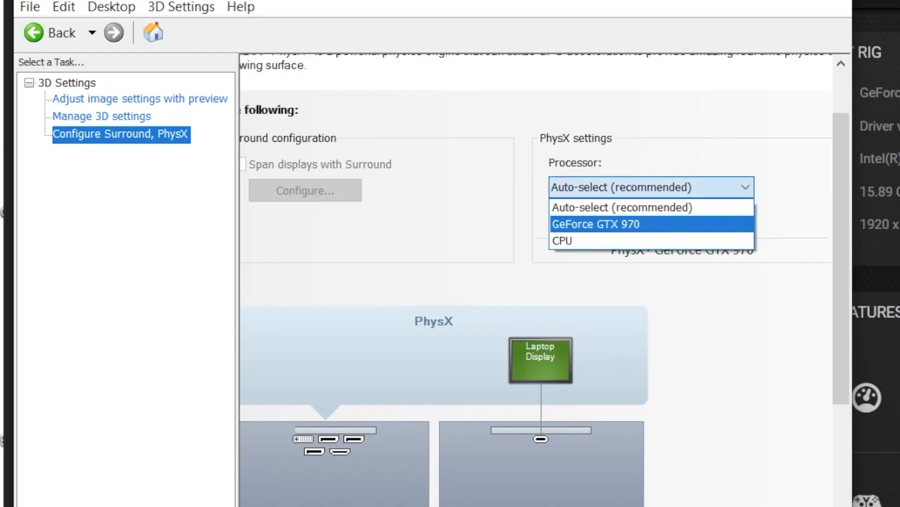
click(596, 224)
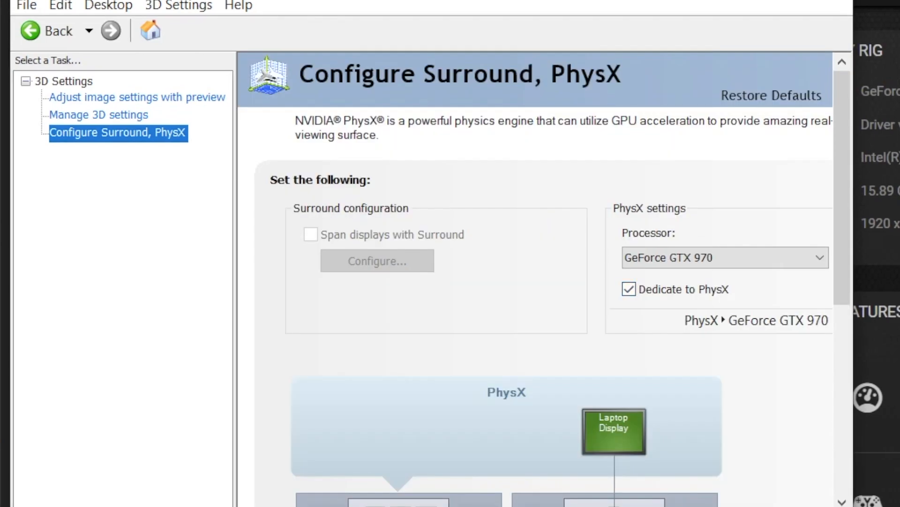
scroll(down, 3)
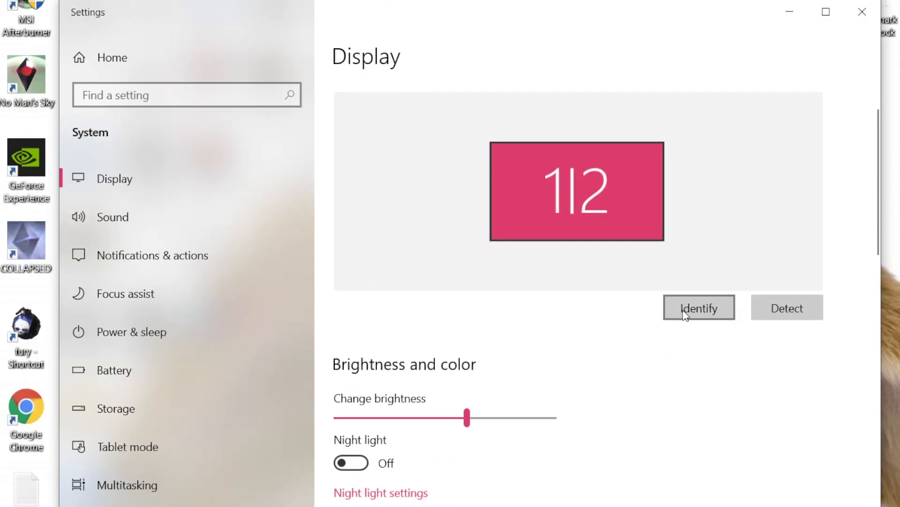
Step: Identify the displays, set Multiple displays to 'Show only on 2' and keep the changes
click(697, 307)
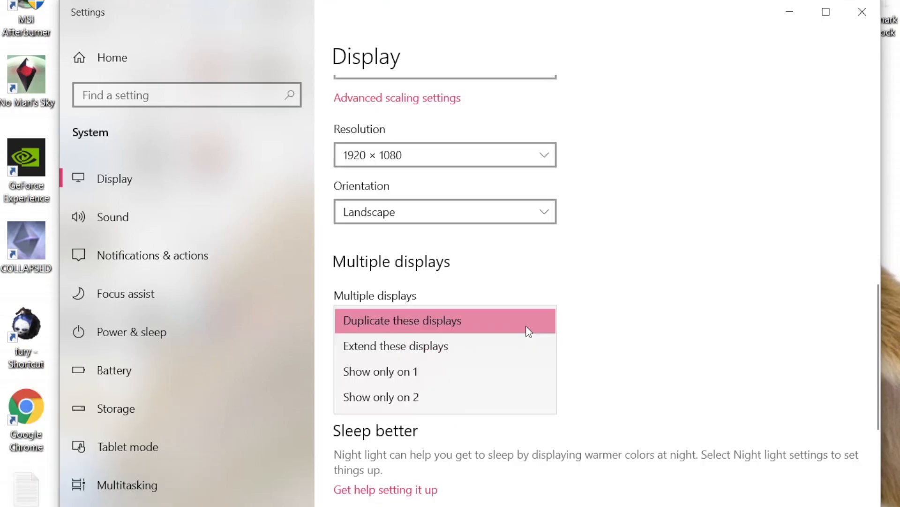
mouse_move(517, 340)
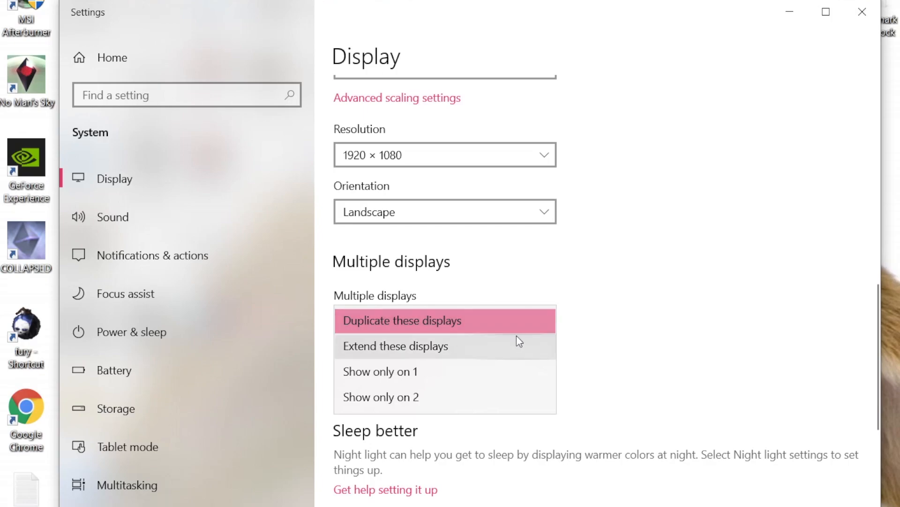
mouse_move(385, 397)
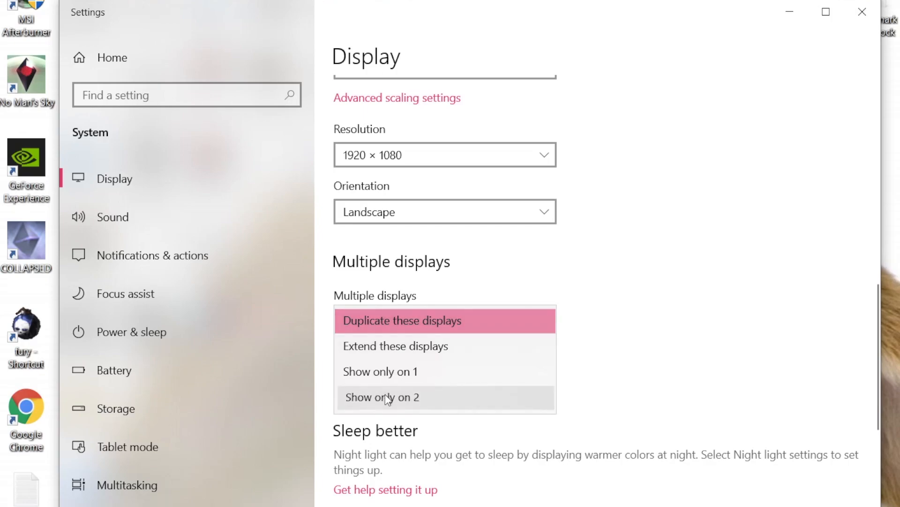
click(381, 397)
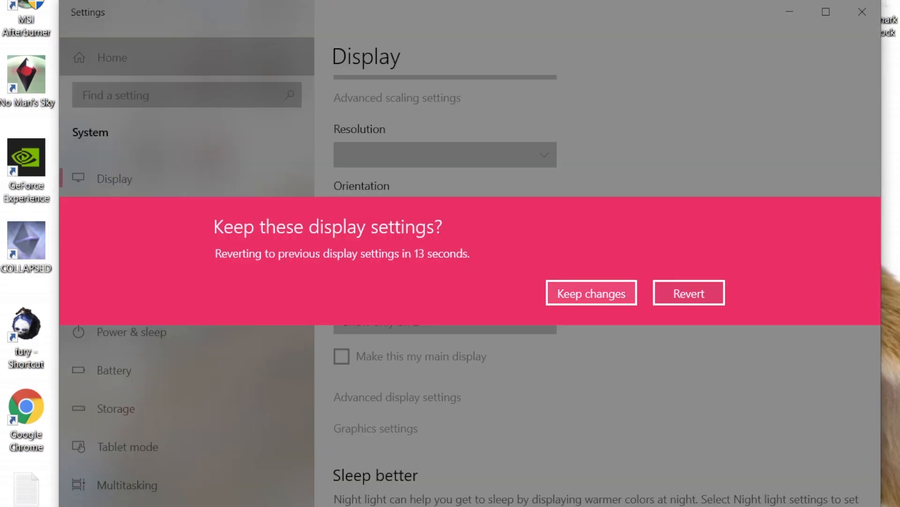
click(592, 293)
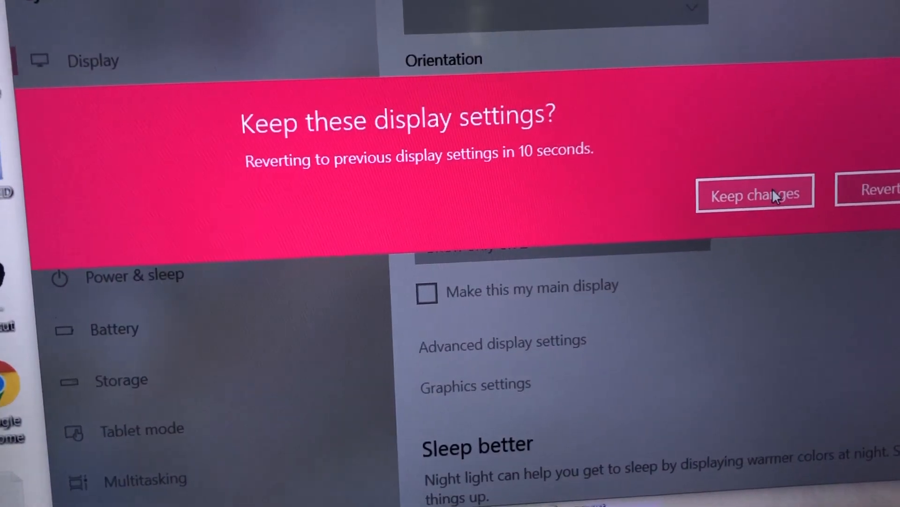
click(754, 193)
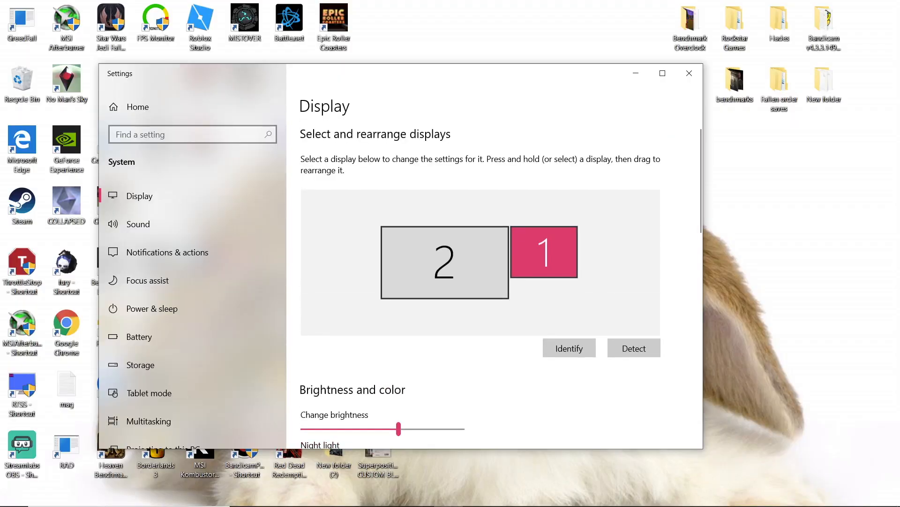
click(568, 347)
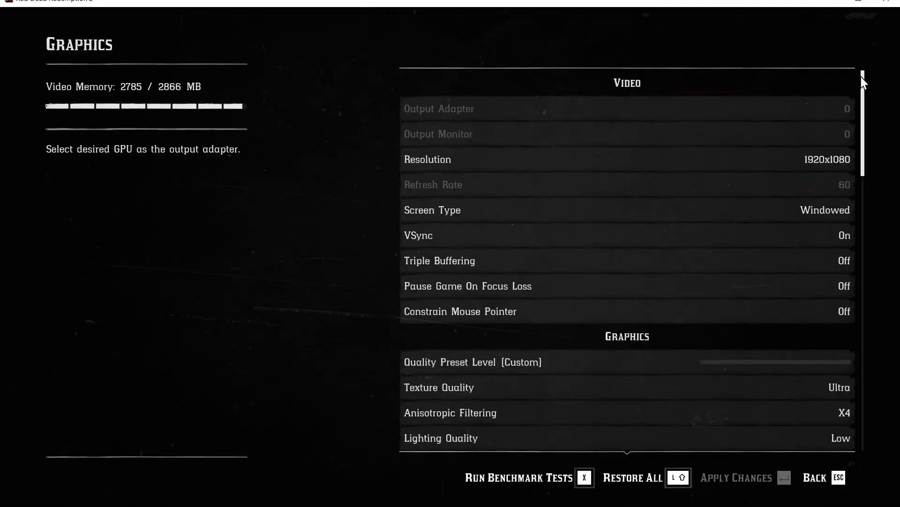
scroll(down, 3)
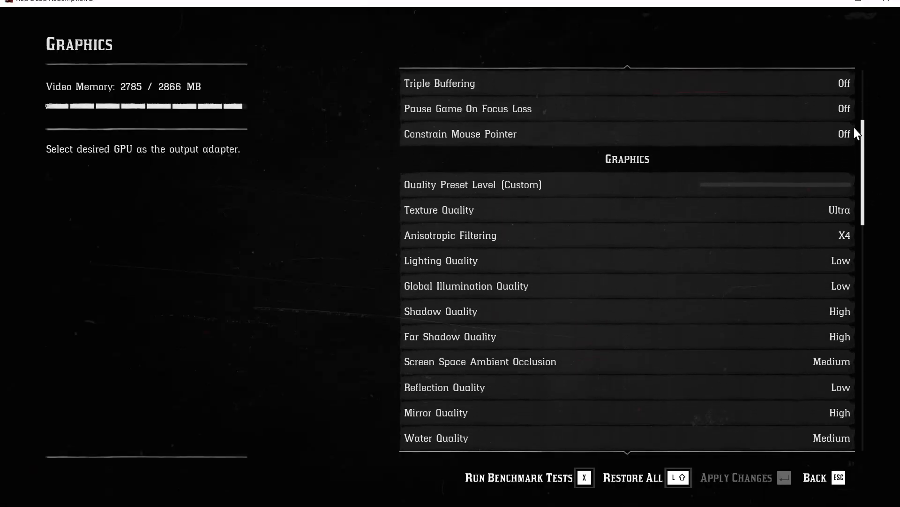
scroll(down, 3)
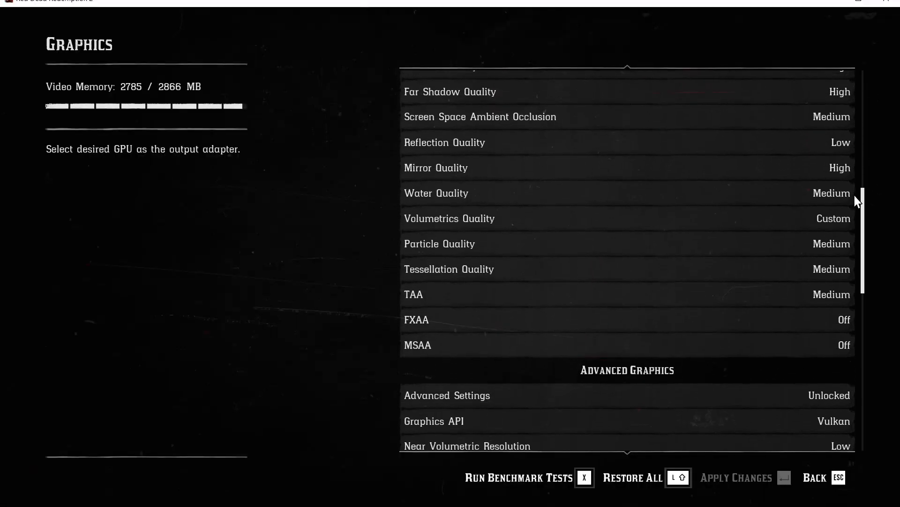
scroll(down, 3)
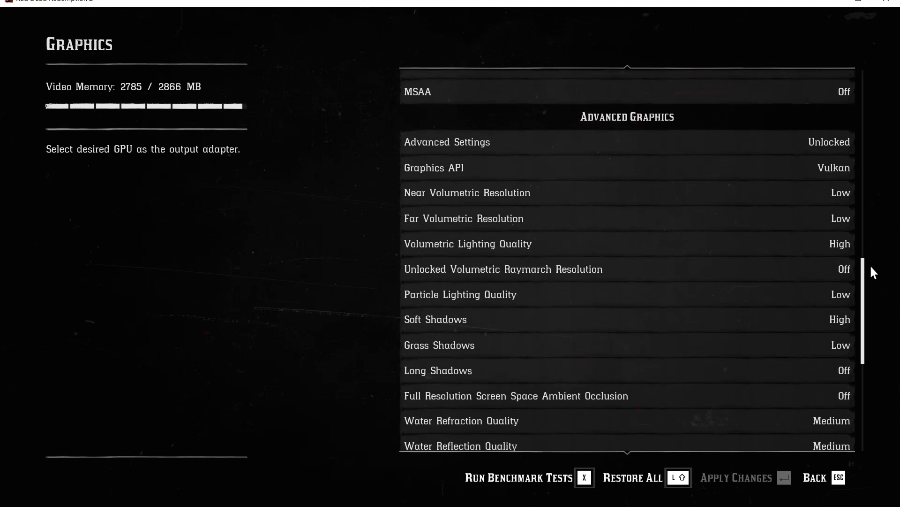
scroll(down, 3)
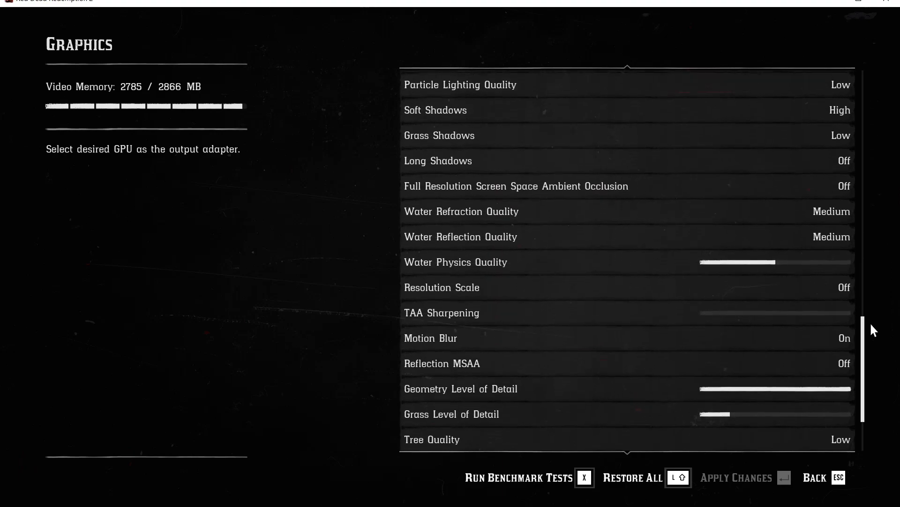
scroll(down, 3)
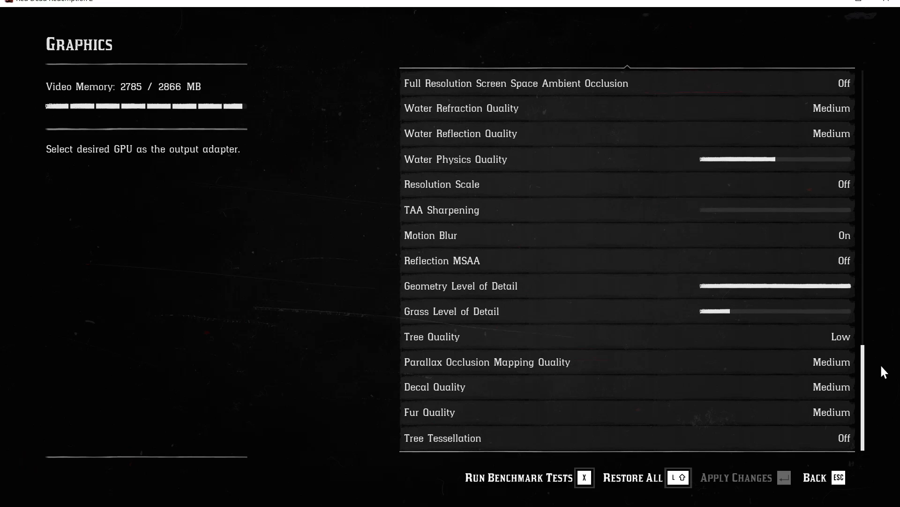